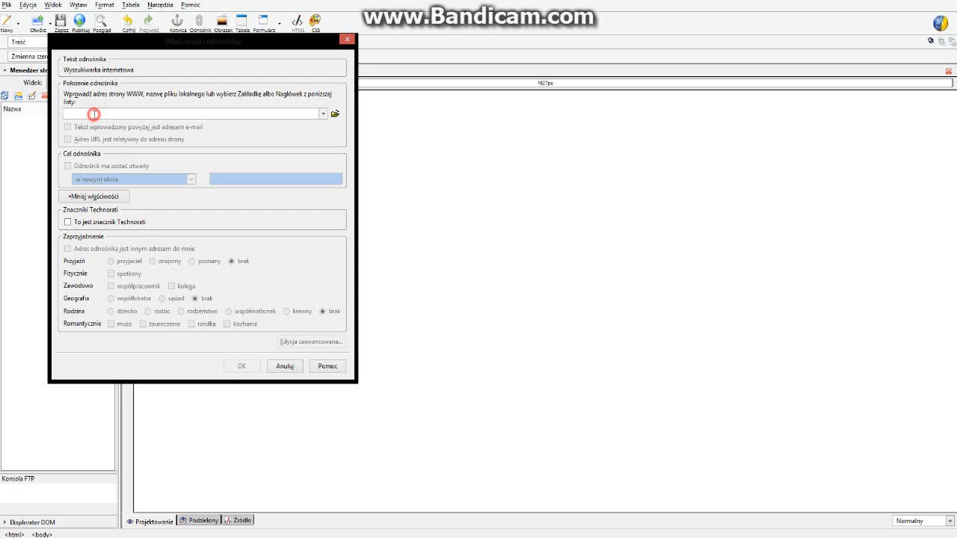
{"action": "left_click", "coordinate": [191, 179]}
{"action": "type", "text": "https://www.google.pl/"}
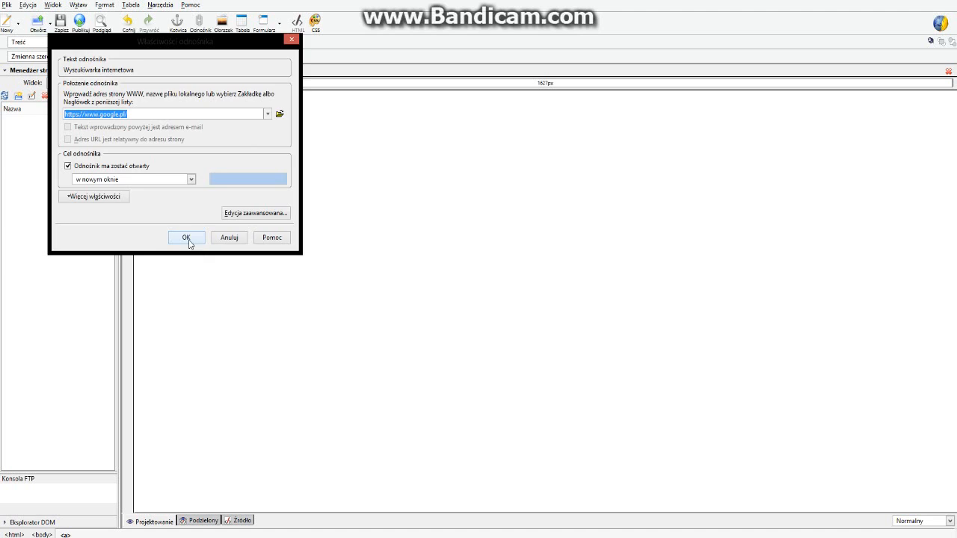
Step: Create the 'Wyszukiwarka internetowa' link, then save the page for browser preview
{"action": "left_click", "coordinate": [186, 238]}
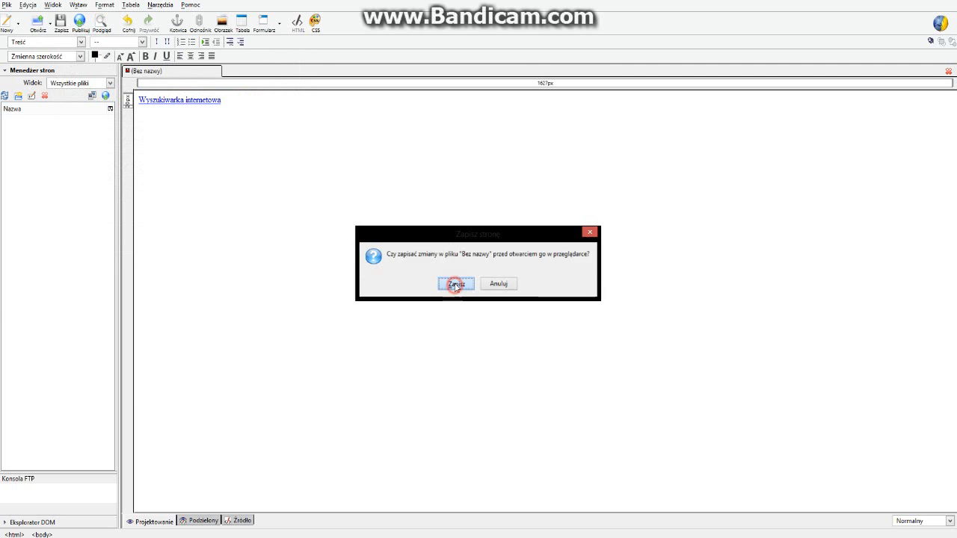
{"action": "left_click", "coordinate": [455, 283]}
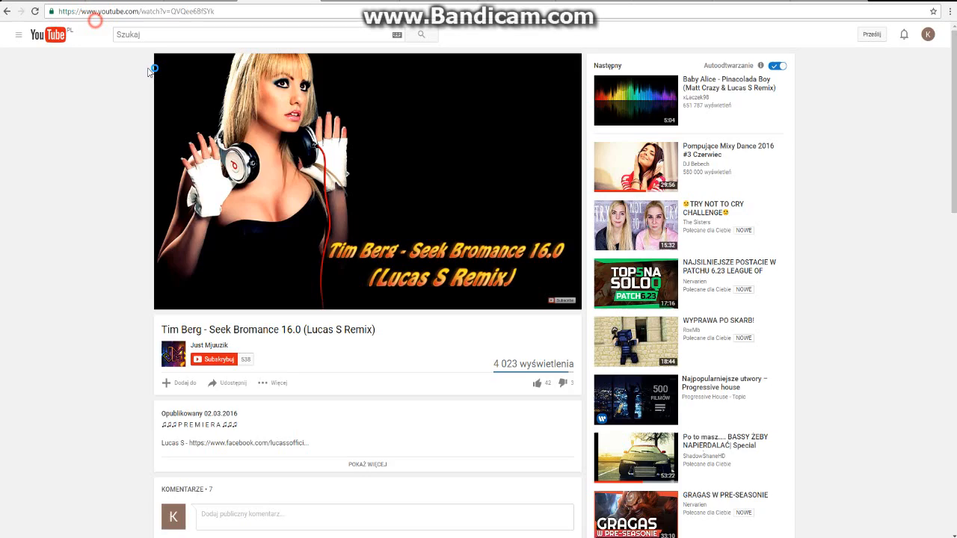